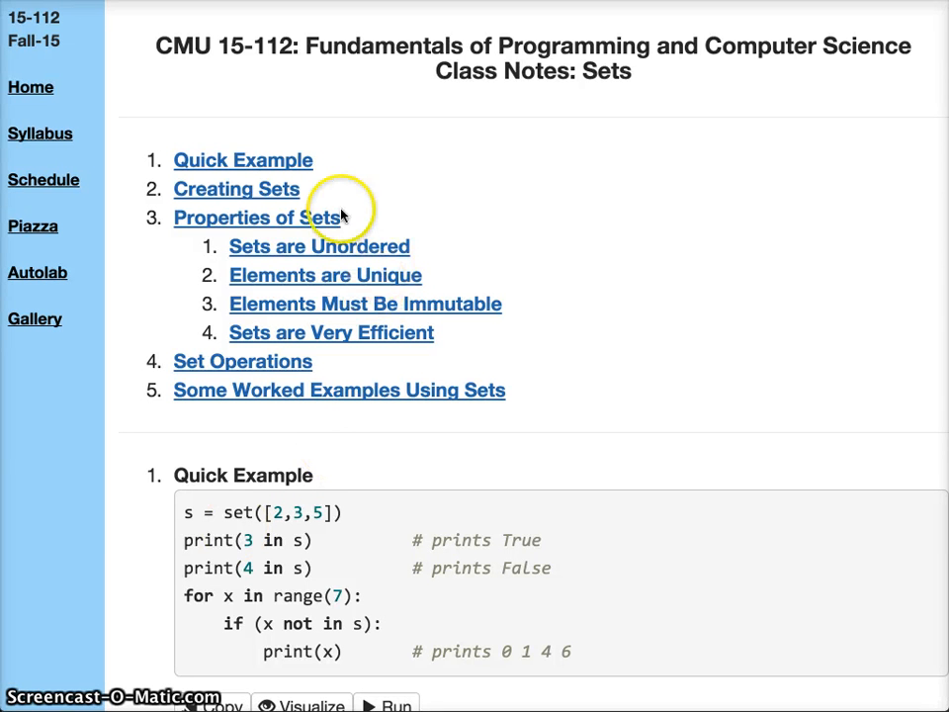
{"action": "mouse_move", "coordinate": [267, 194]}
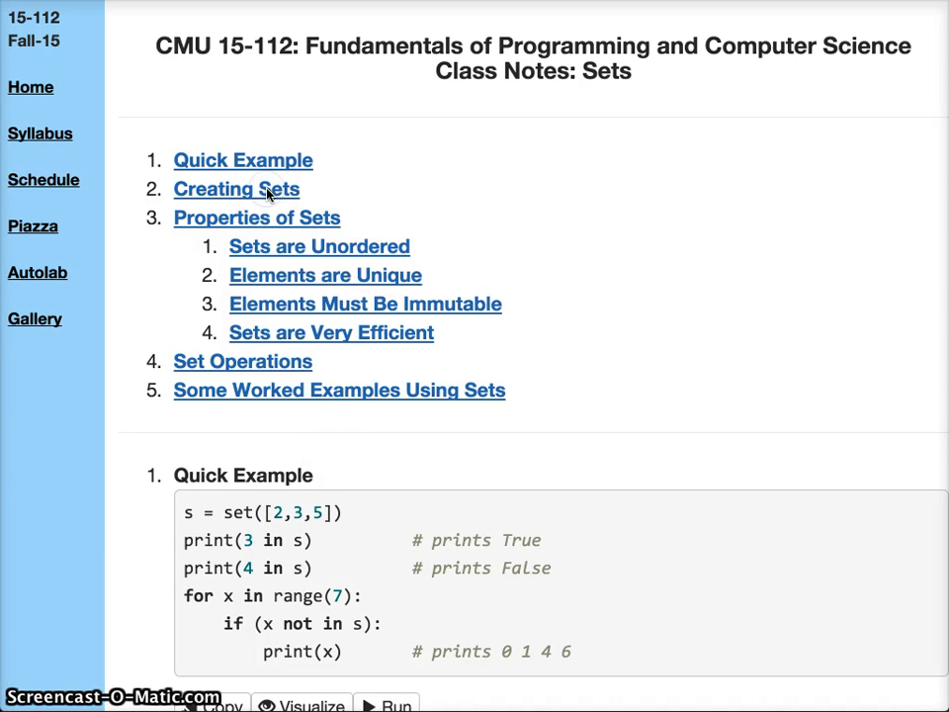
In foo.py, write s = set() on line 1 and print (s) on line 2.
{"action": "left_click", "coordinate": [236, 189]}
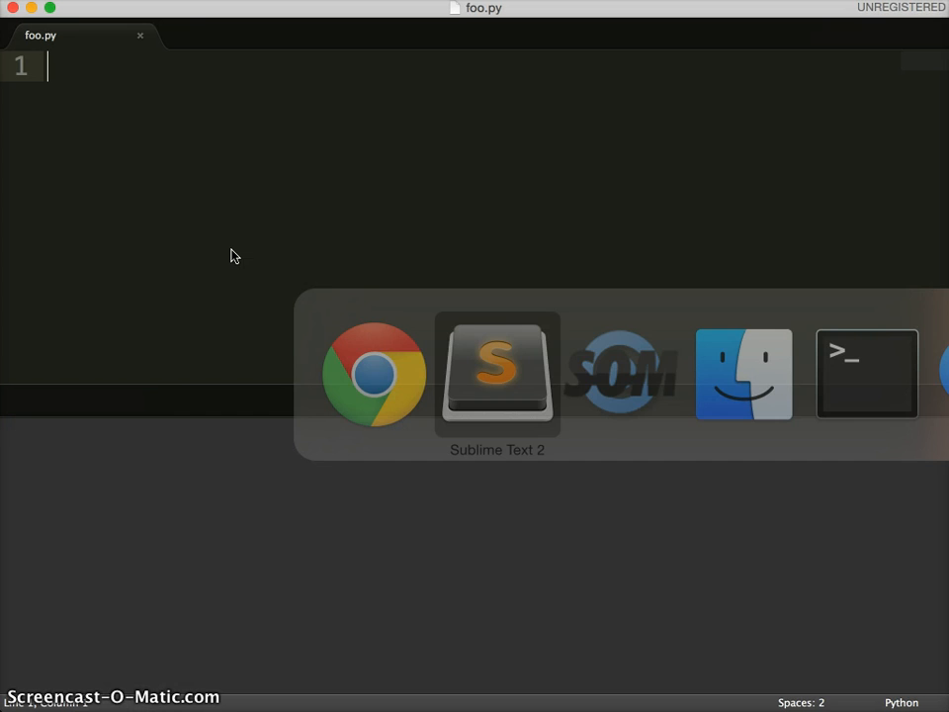
{"action": "type", "text": "s"}
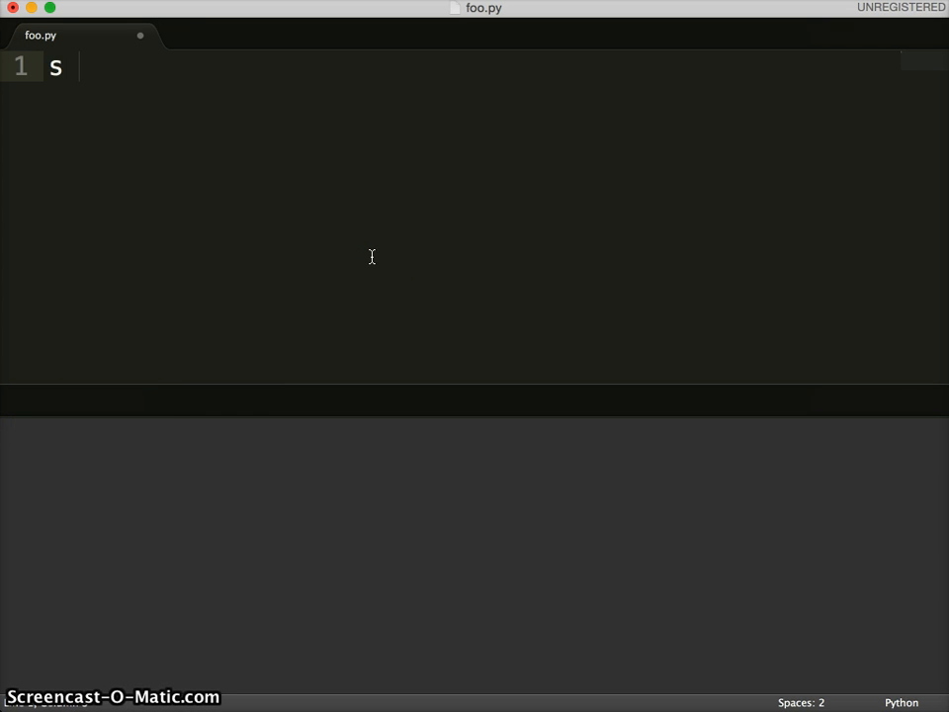
{"action": "type", "text": "= set()"}
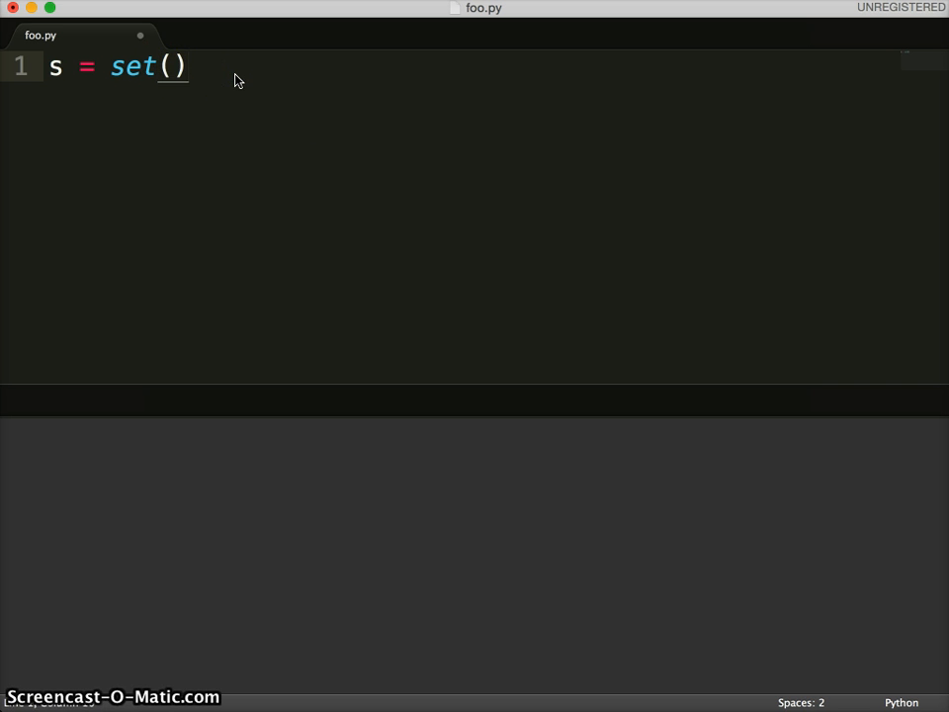
{"action": "type", "text": "print ("}
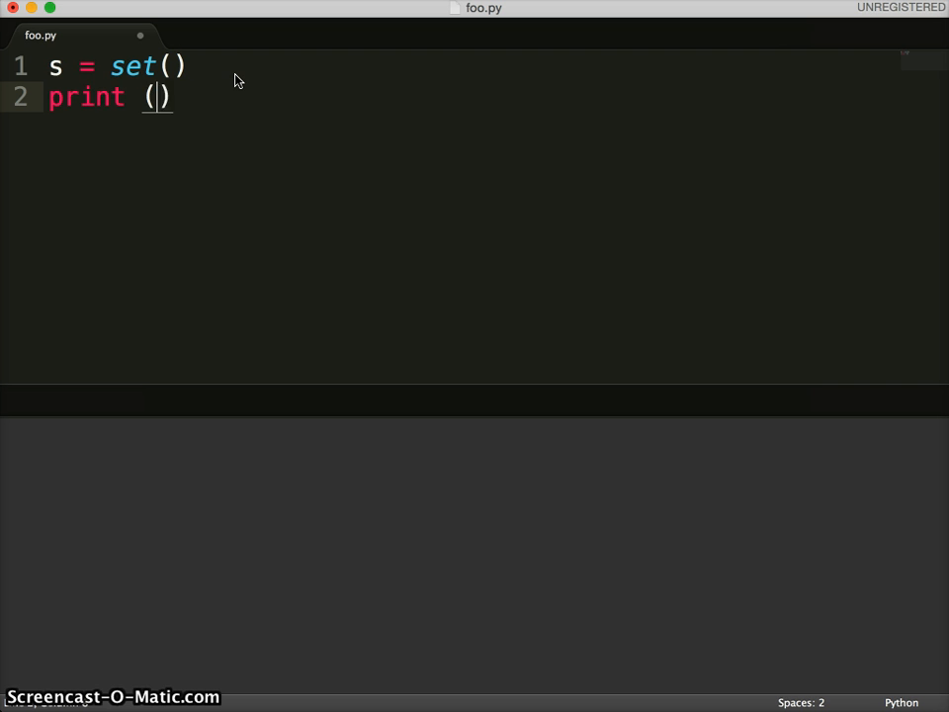
{"action": "type", "text": "s"}
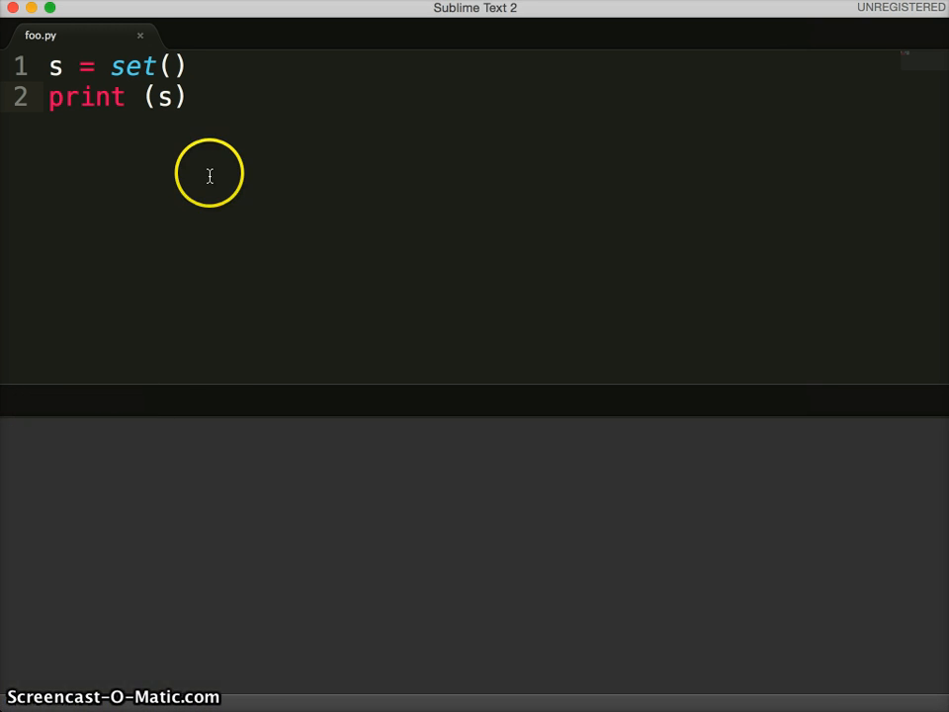
Pass the list ['cat','cow','dog'] as the argument to set() on line 1.
{"action": "left_click", "coordinate": [175, 66]}
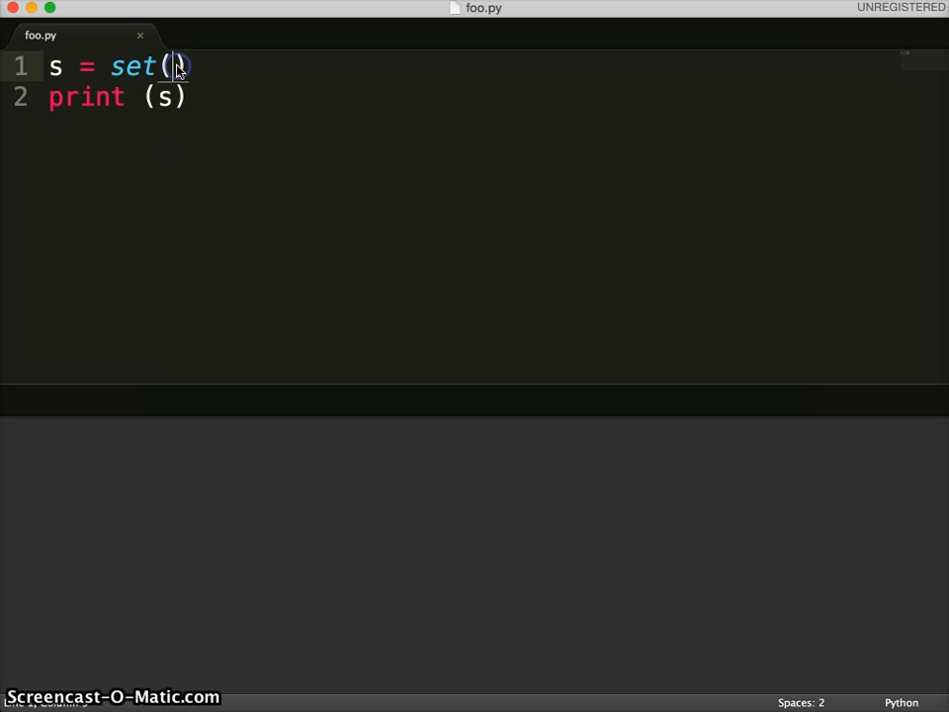
{"action": "type", "text": "['cat']"}
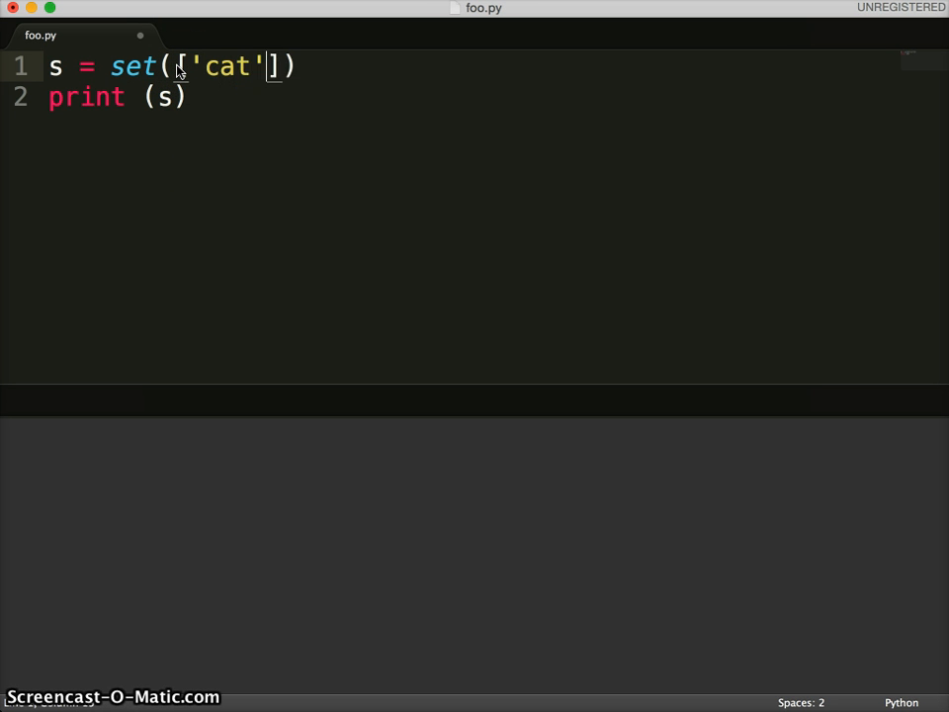
{"action": "type", "text": ",'ca"}
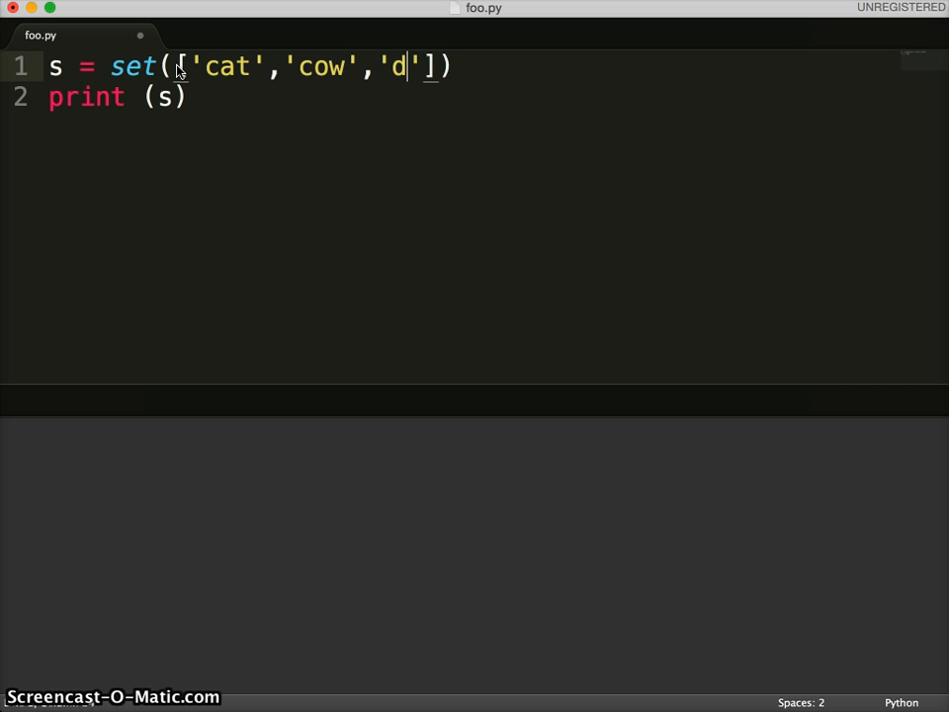
{"action": "type", "text": "og"}
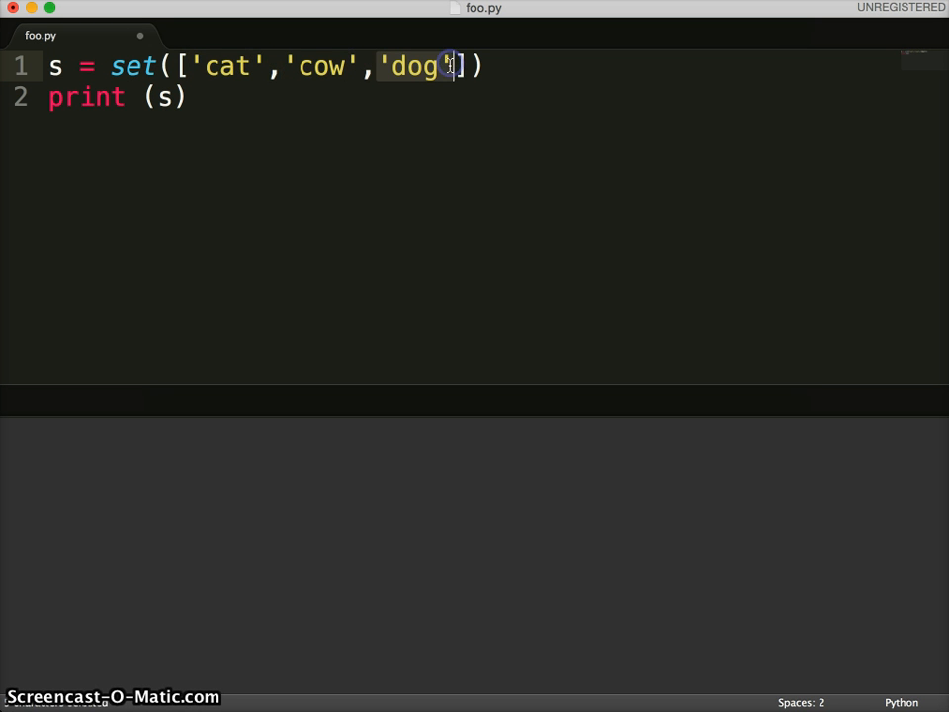
{"action": "mouse_move", "coordinate": [453, 67]}
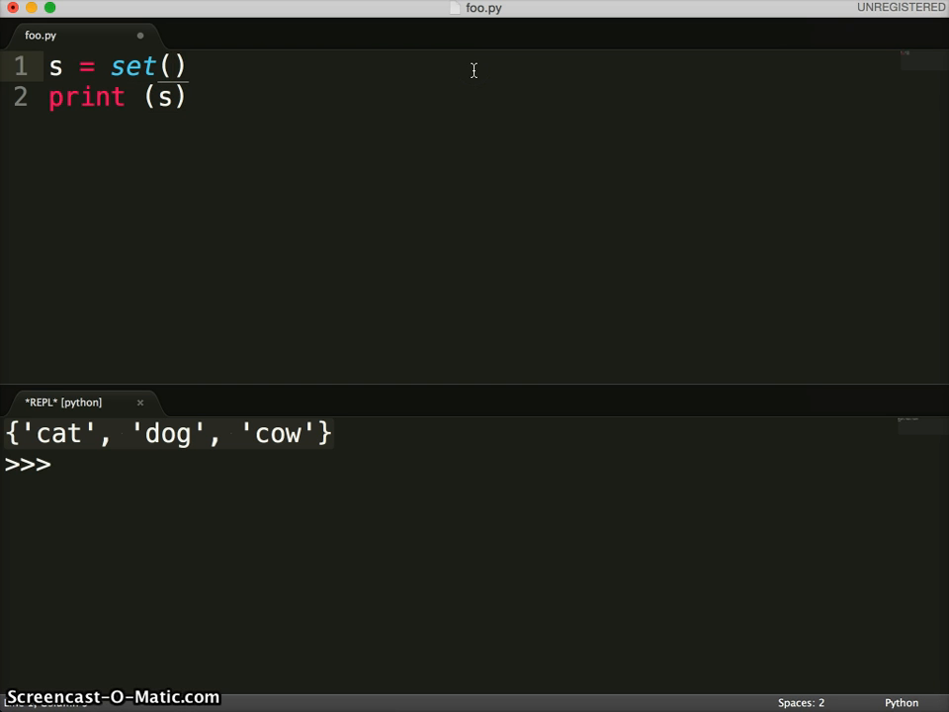
Replace the set() argument with the string 'wahoo' and select it.
{"action": "type", "text": "'wahoo'"}
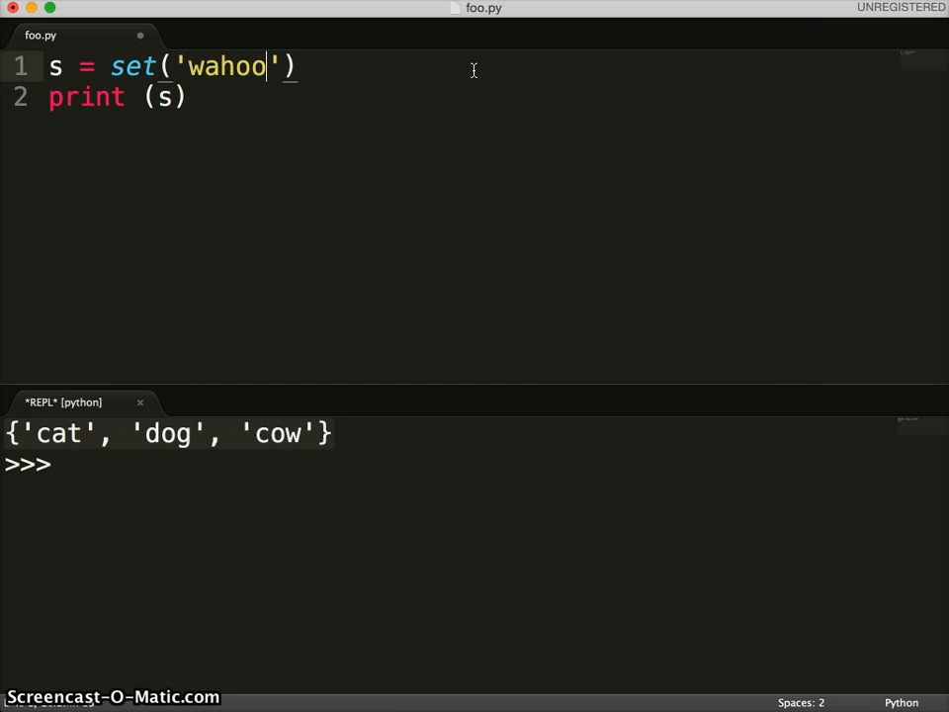
{"action": "left_click", "coordinate": [331, 552]}
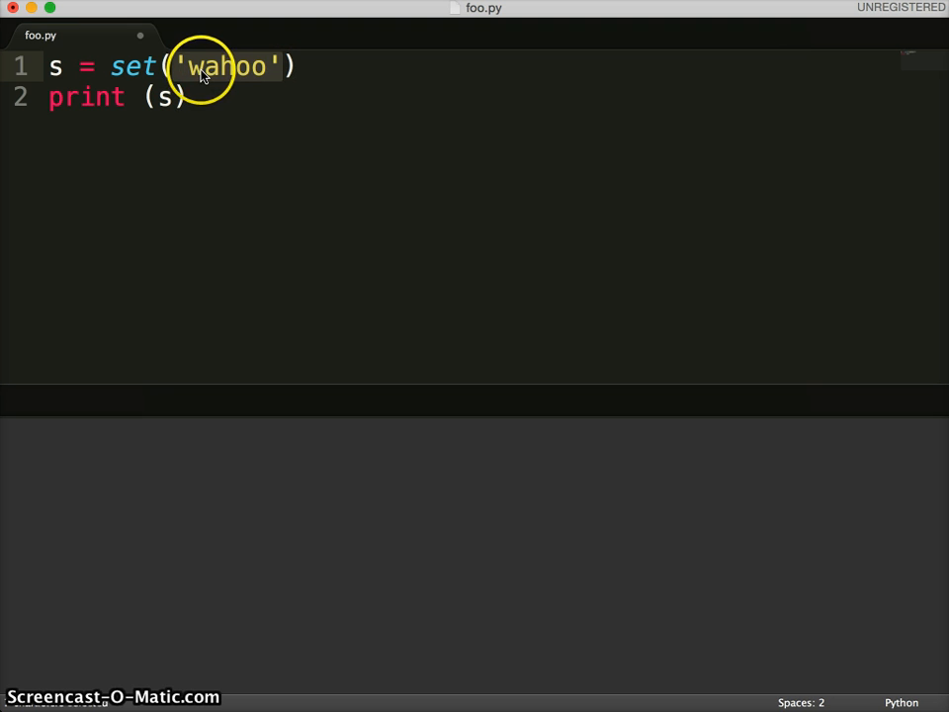
{"action": "mouse_move", "coordinate": [216, 77]}
{"action": "type", "text": "s = {"}
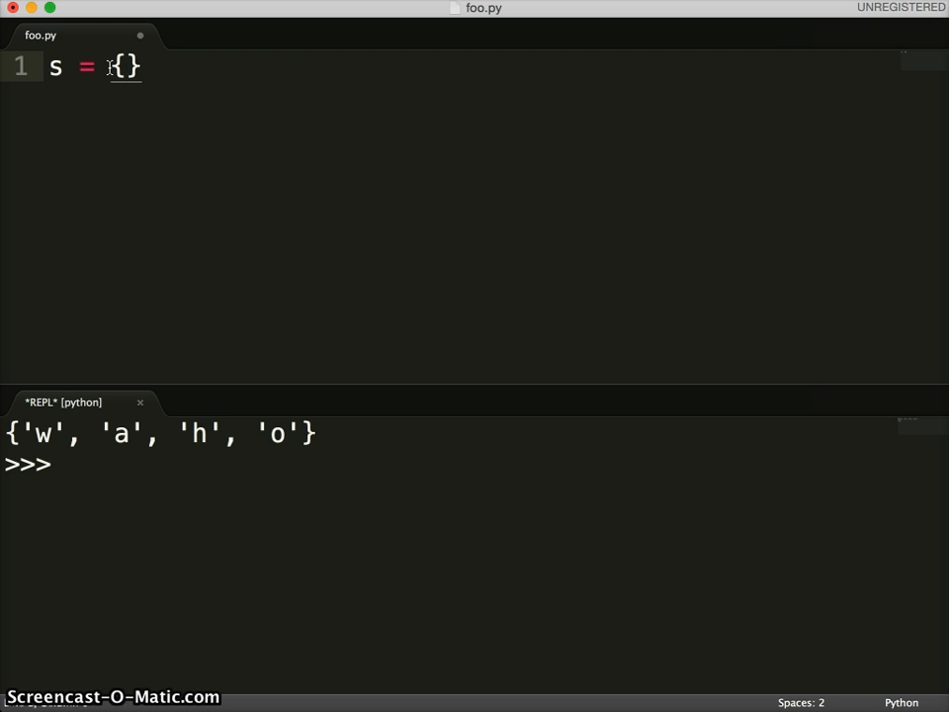
Fill the braces with 2, 3, 5 and add a print (s) line.
{"action": "type", "text": "2,3"}
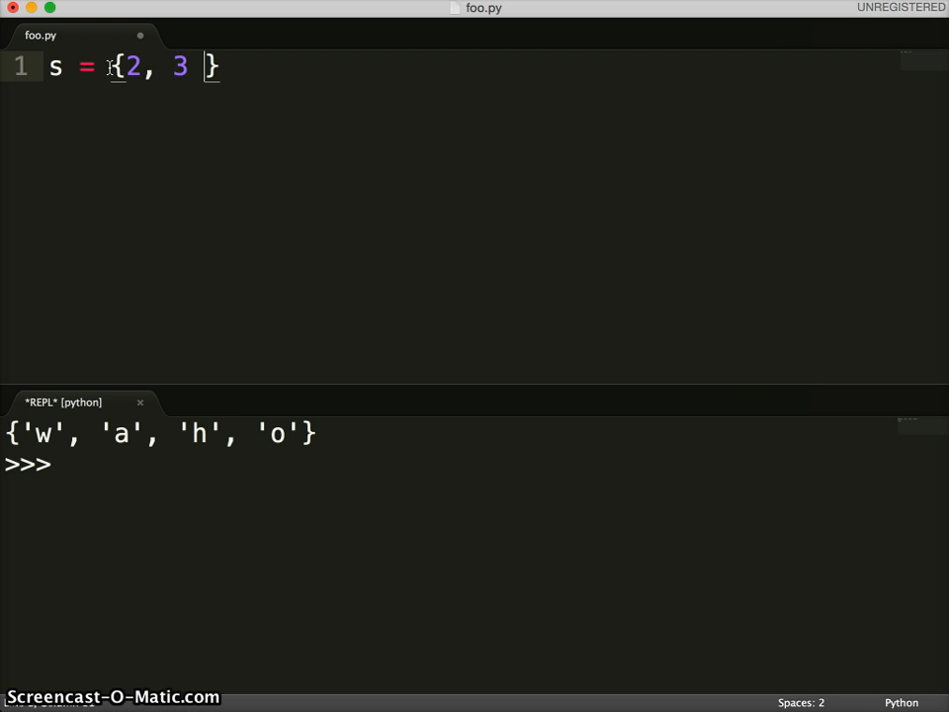
{"action": "type", "text": ", 5"}
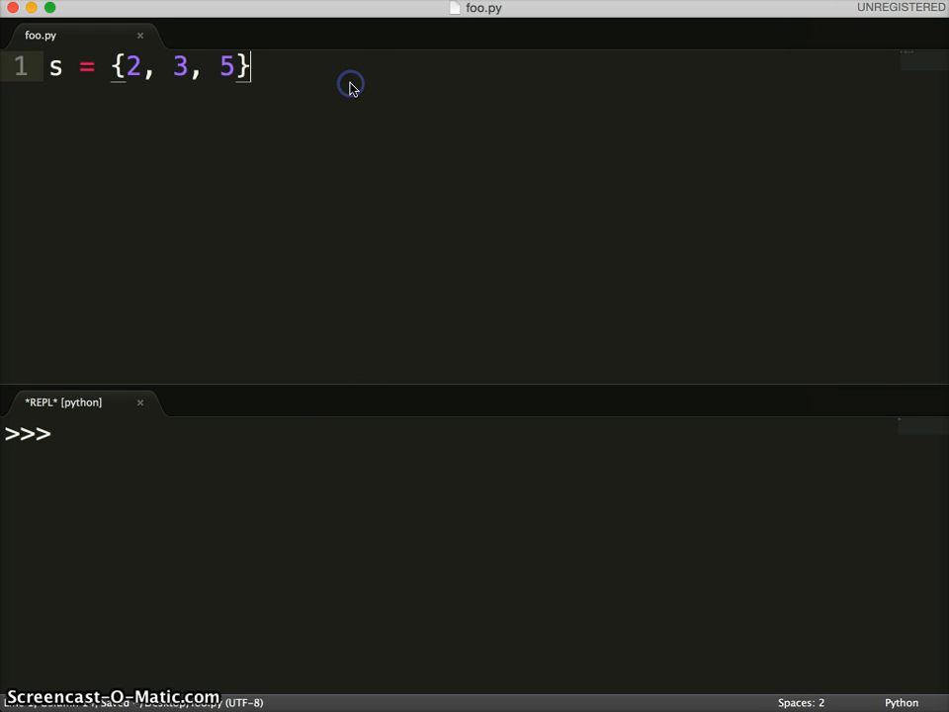
{"action": "type", "text": "print (s)"}
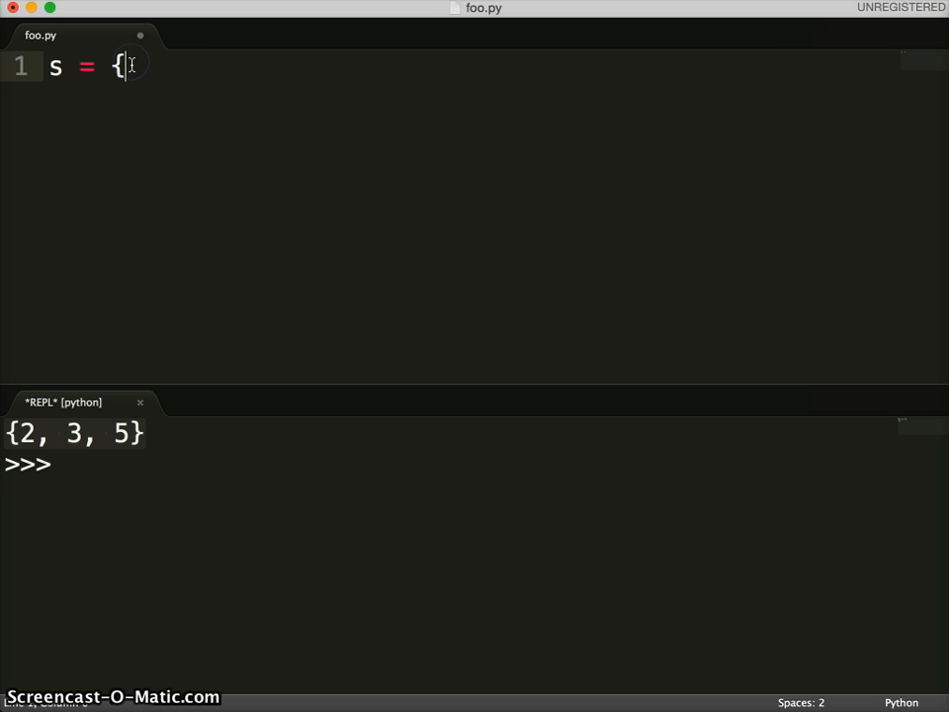
Close the braces to make s = { } and add a print (type(s) == set) line.
{"action": "type", "text": "}"}
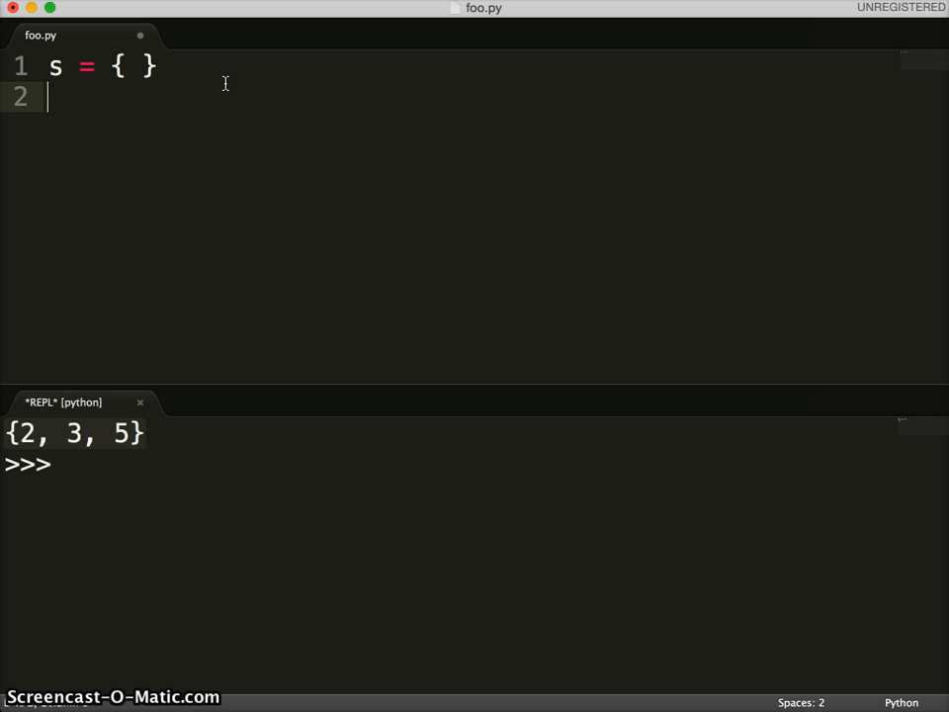
{"action": "type", "text": "print("}
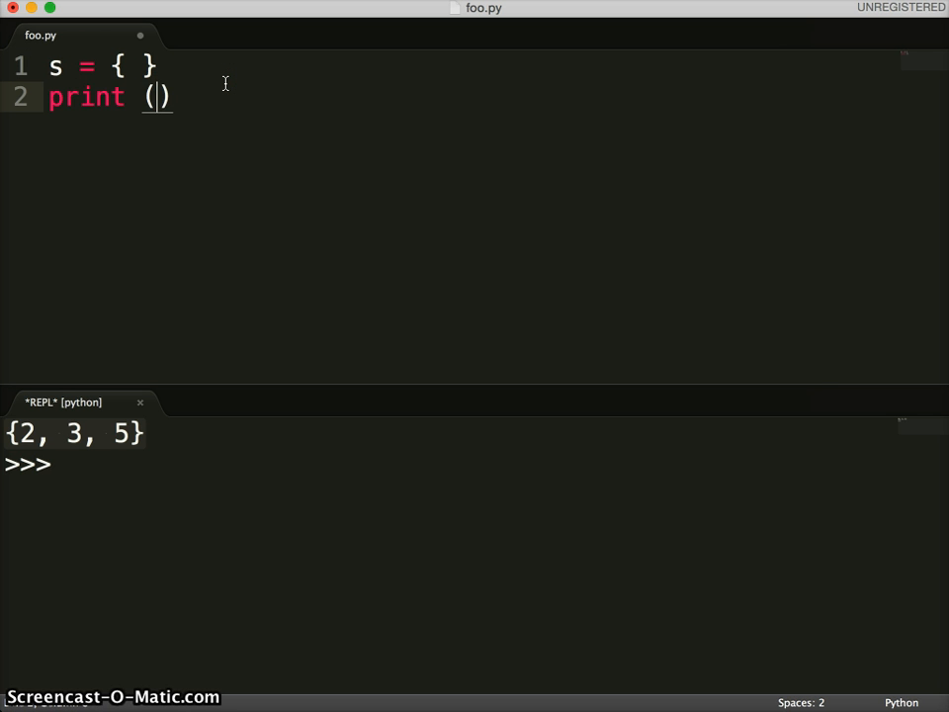
{"action": "type", "text": "type(s"}
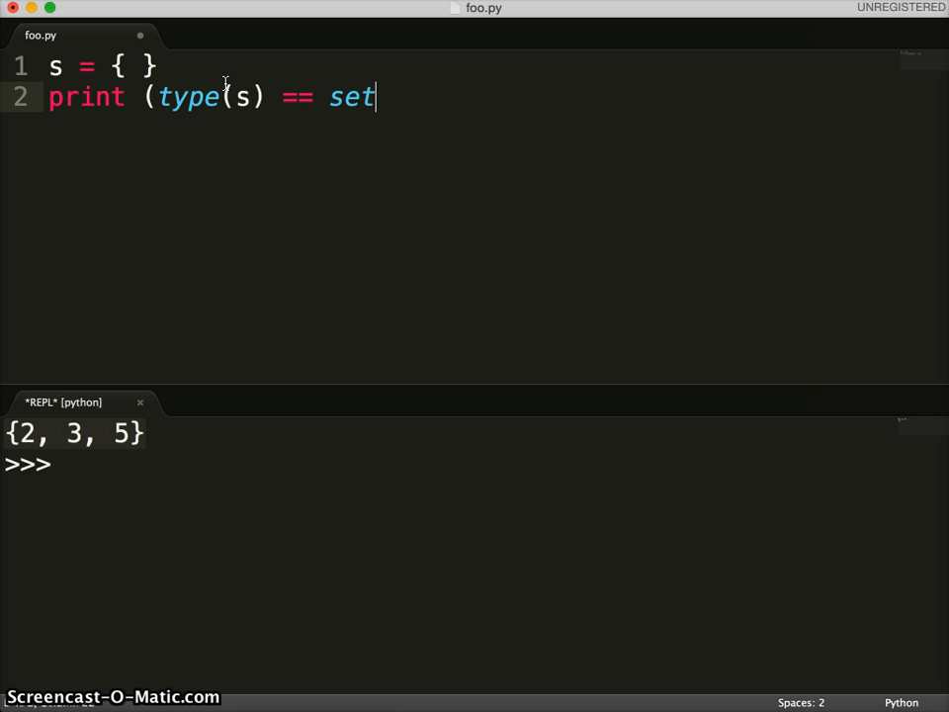
{"action": "type", "text": ")"}
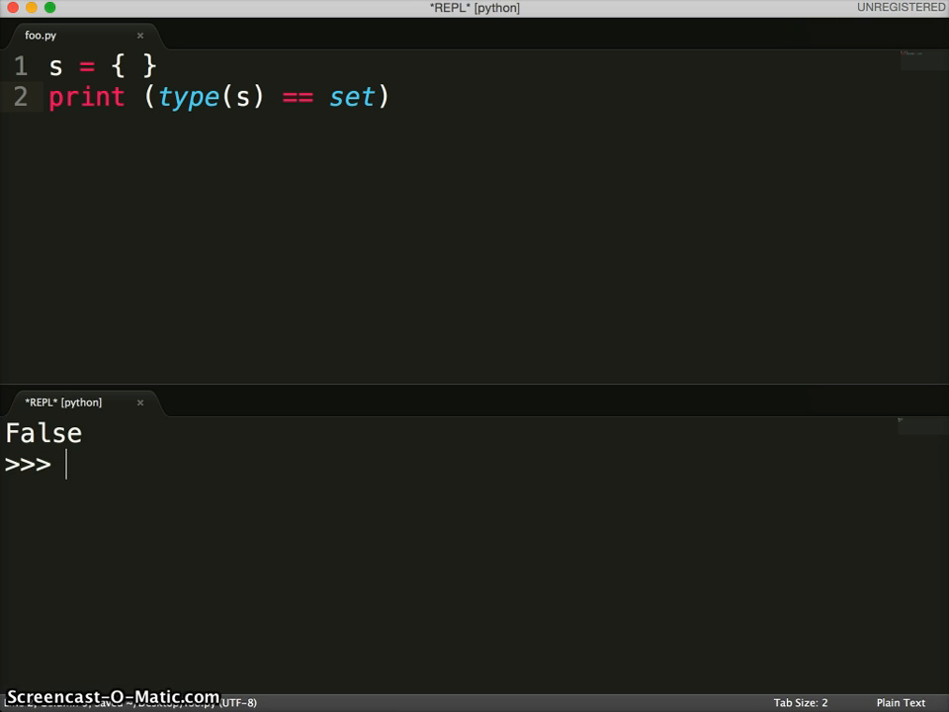
Type print (type(s)) on line 3 and dismiss the completion suggestions.
{"action": "type", "text": "p"}
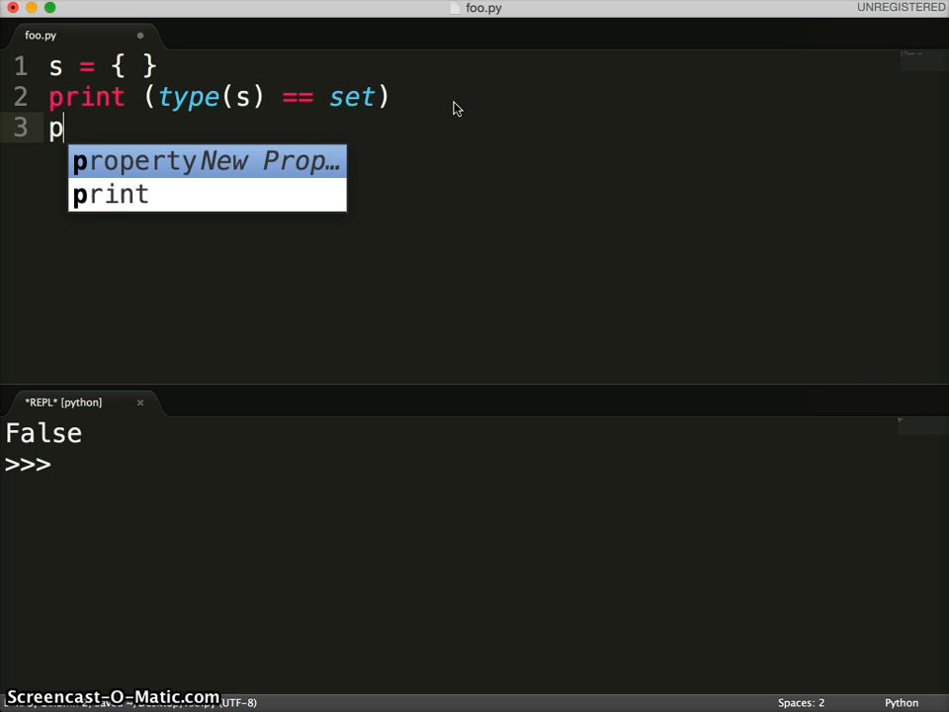
{"action": "type", "text": "ritn"}
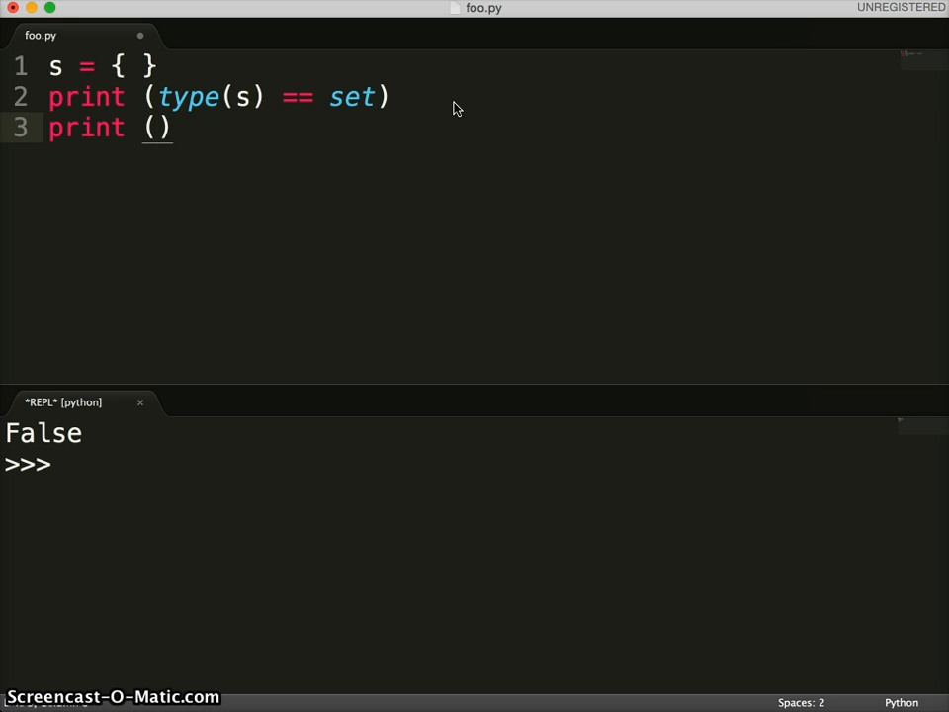
{"action": "type", "text": "type(s"}
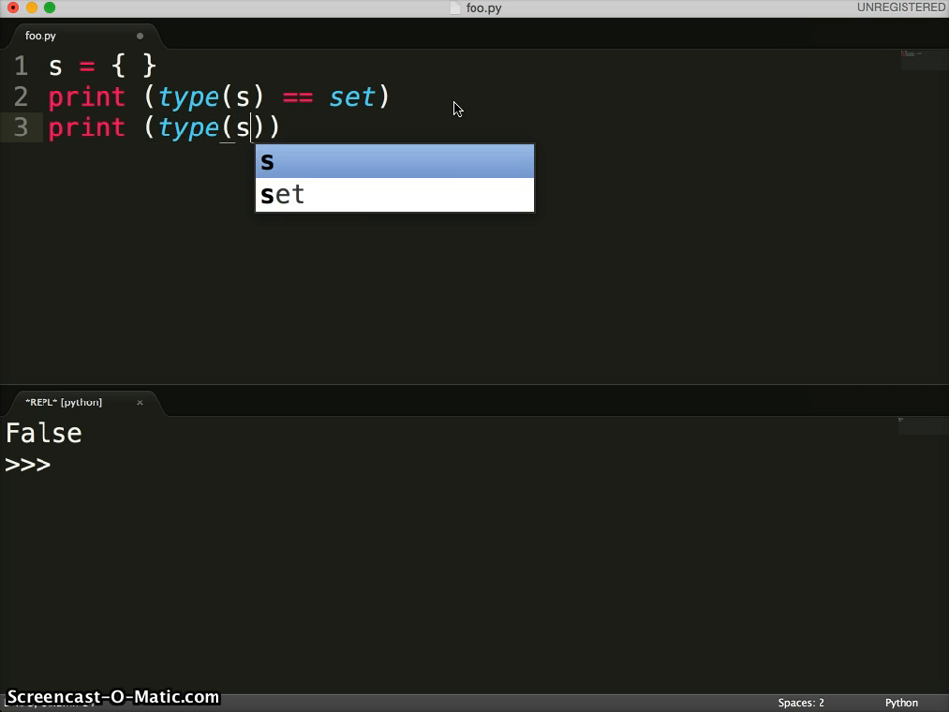
{"action": "left_click", "coordinate": [472, 143]}
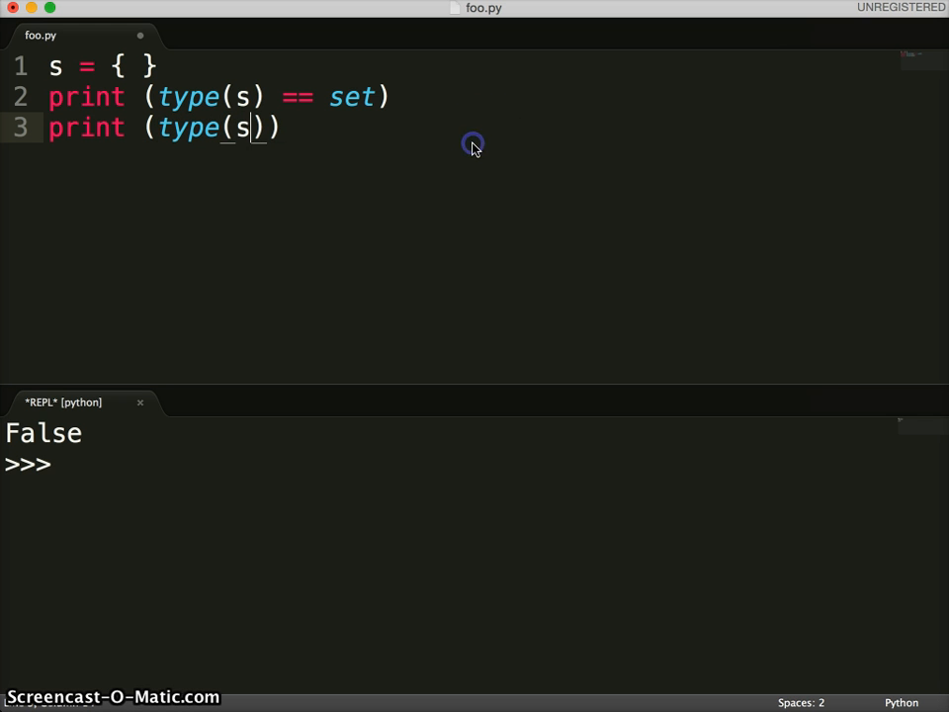